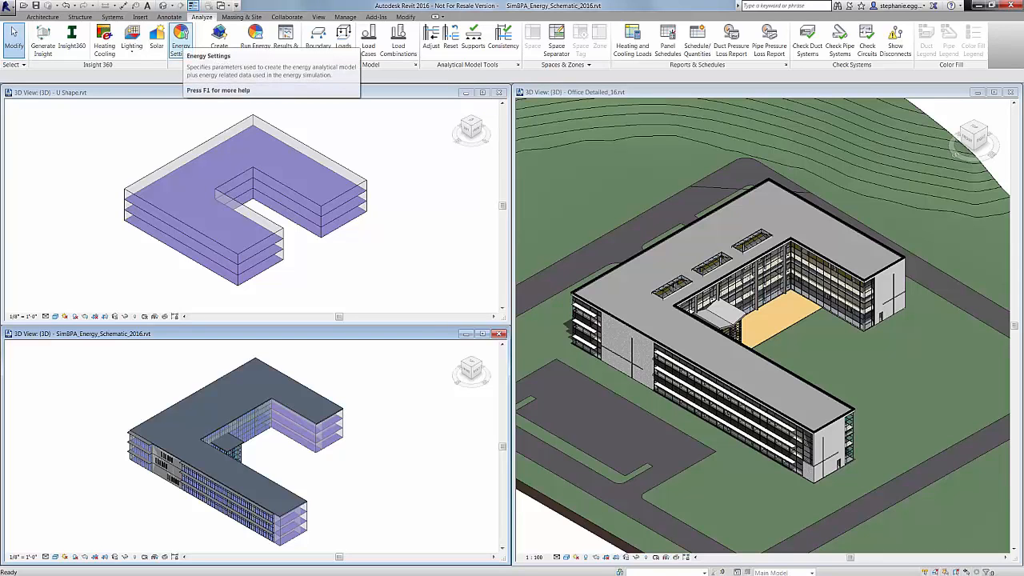
Step: Review and accept the energy settings with Boston, MA as the building location
click(181, 36)
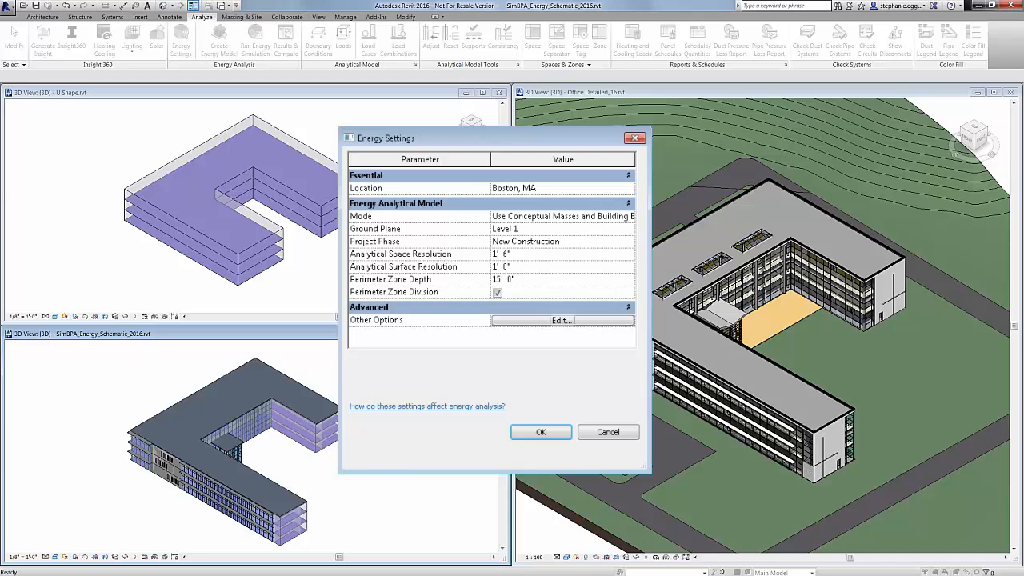
click(540, 432)
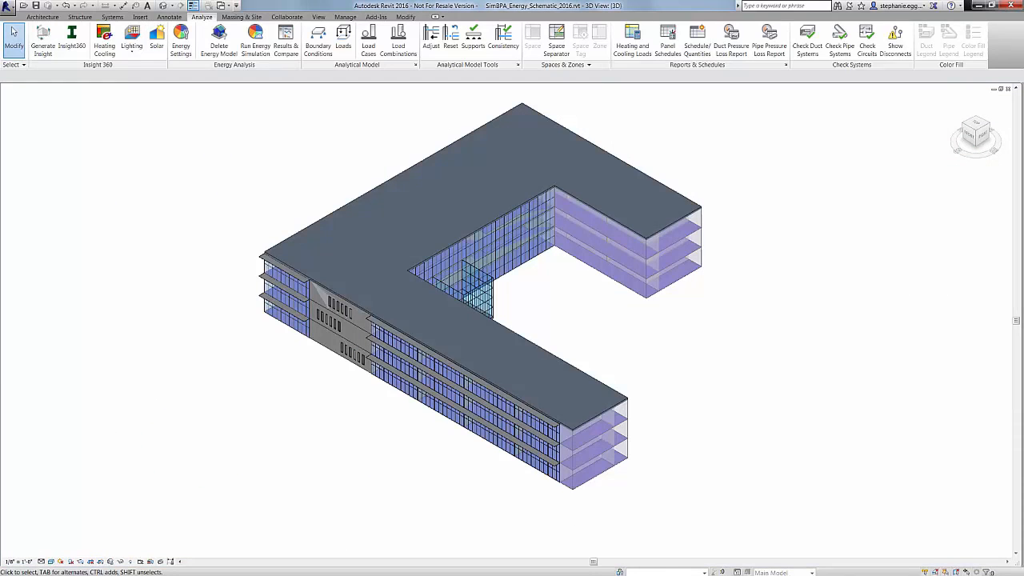
Step: Display cumulative solar insolation results on the U-shaped building's roof
click(156, 36)
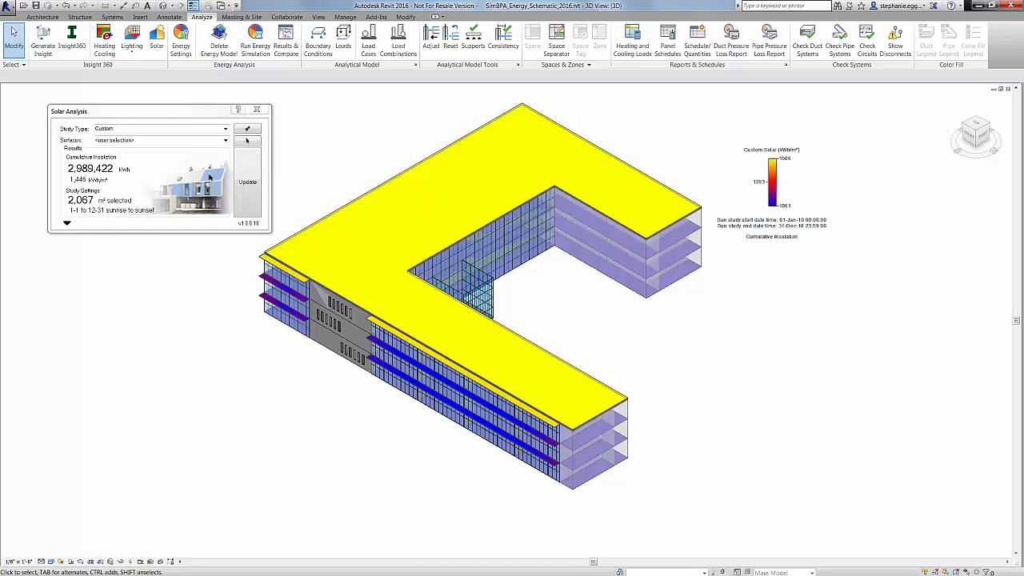
Step: Bring up the Insight360 dashboard showing about $2.33 per square foot yearly
click(257, 110)
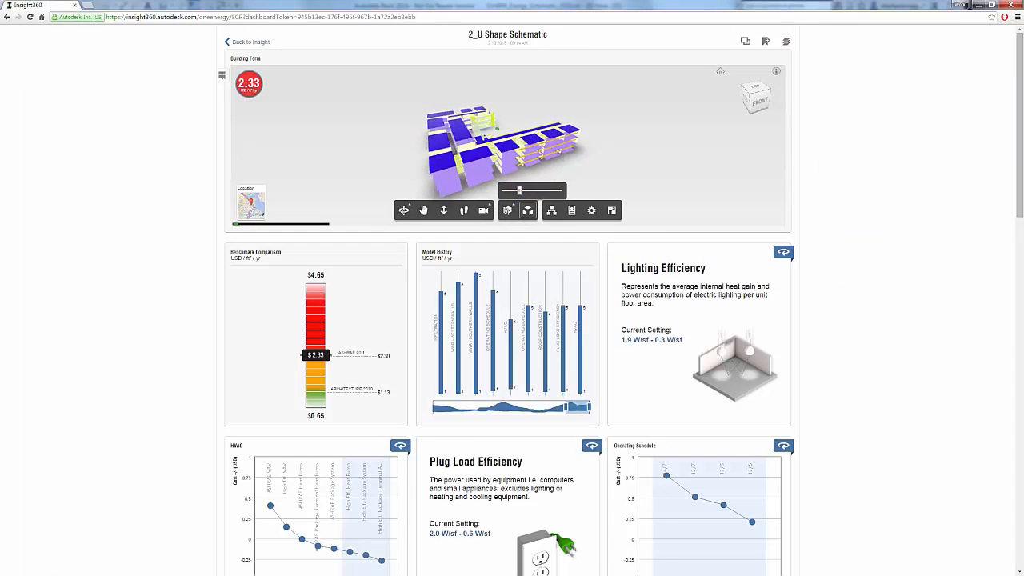
Step: Narrow the Operating Schedule range in the Insight360 dashboard
scroll(down, 3)
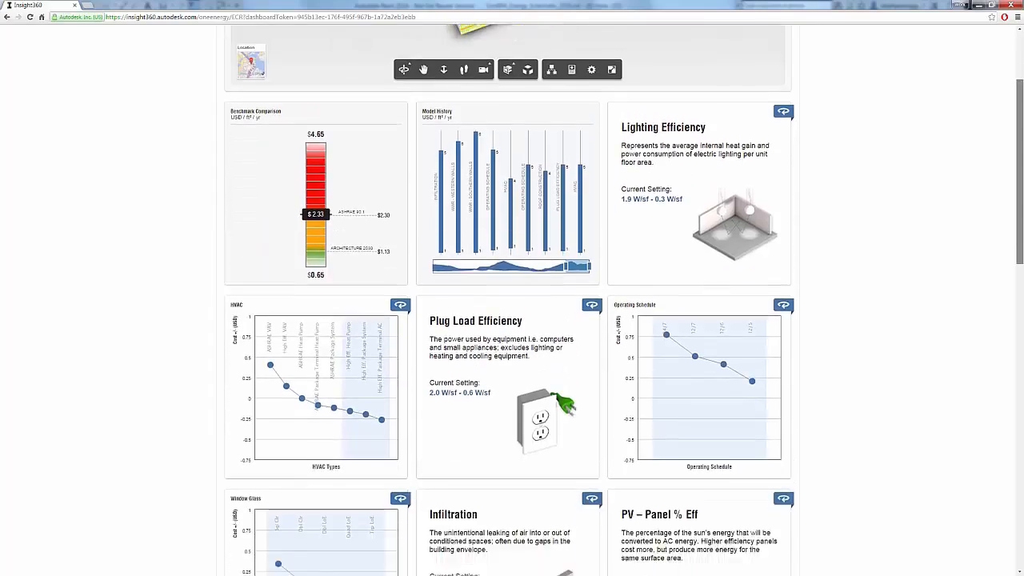
scroll(down, 3)
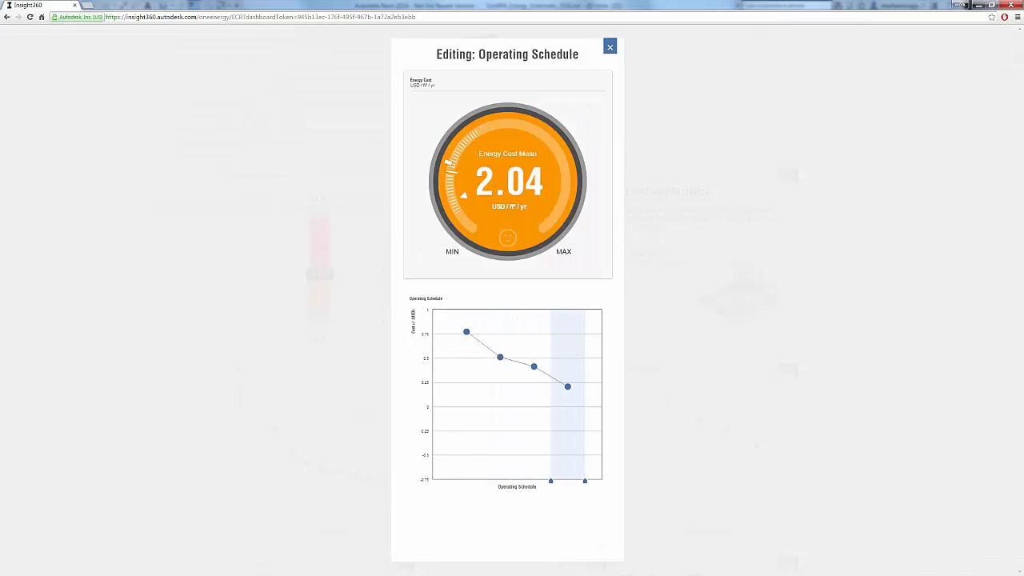
click(610, 47)
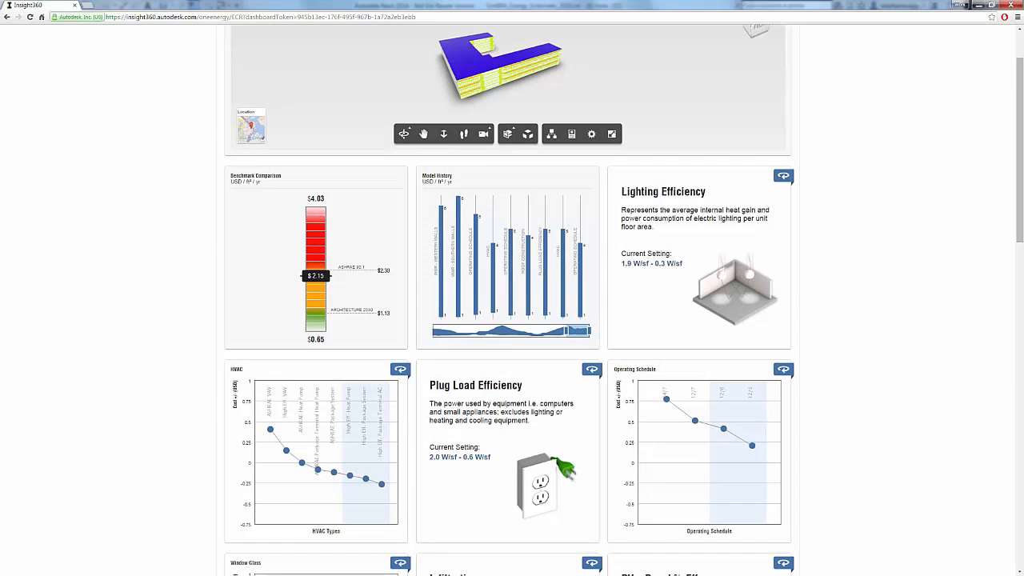
Step: Narrow the WWR - Southern Walls range, lowering cost to about $2.16/ft²/yr
scroll(down, 3)
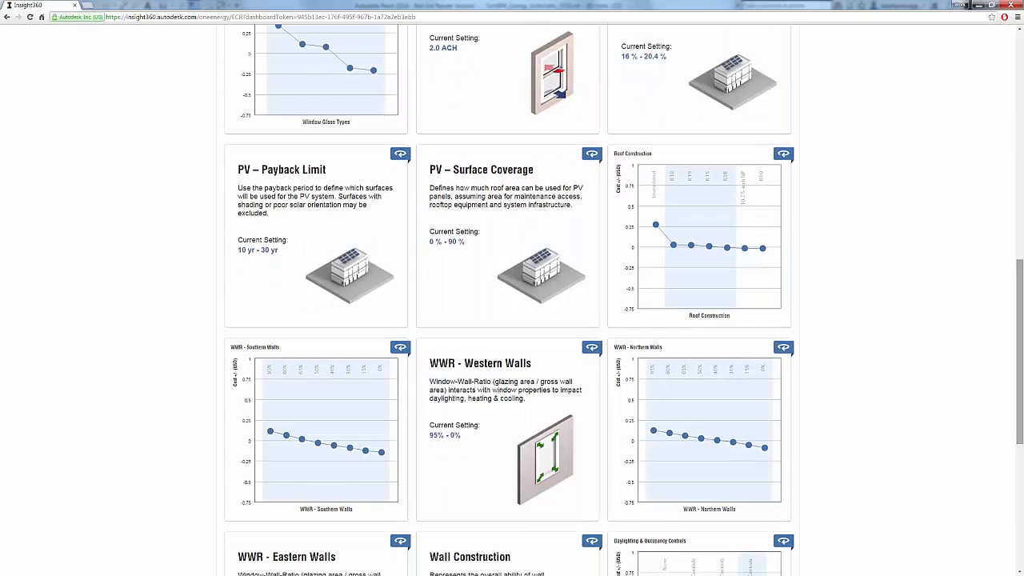
click(400, 347)
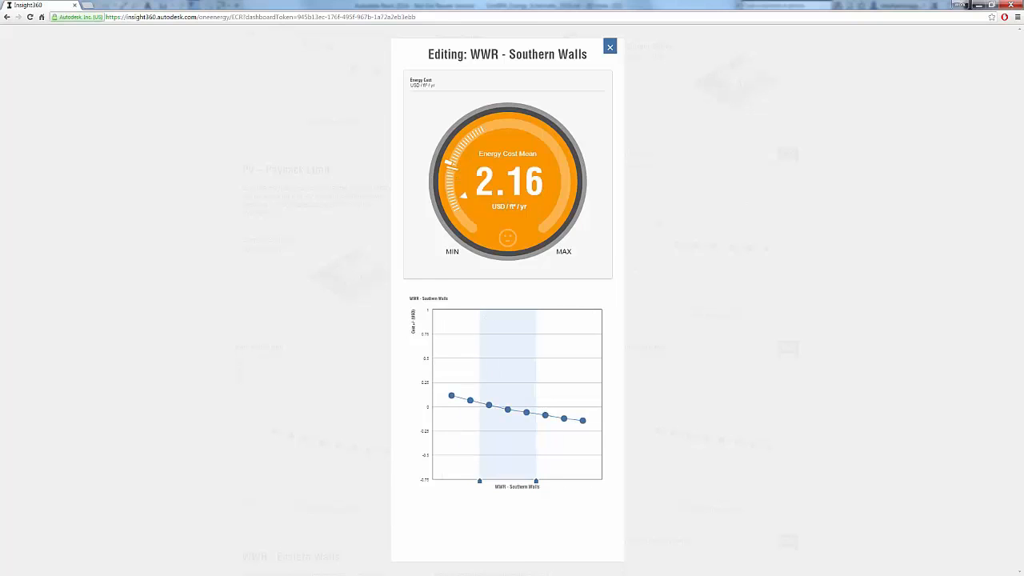
click(609, 46)
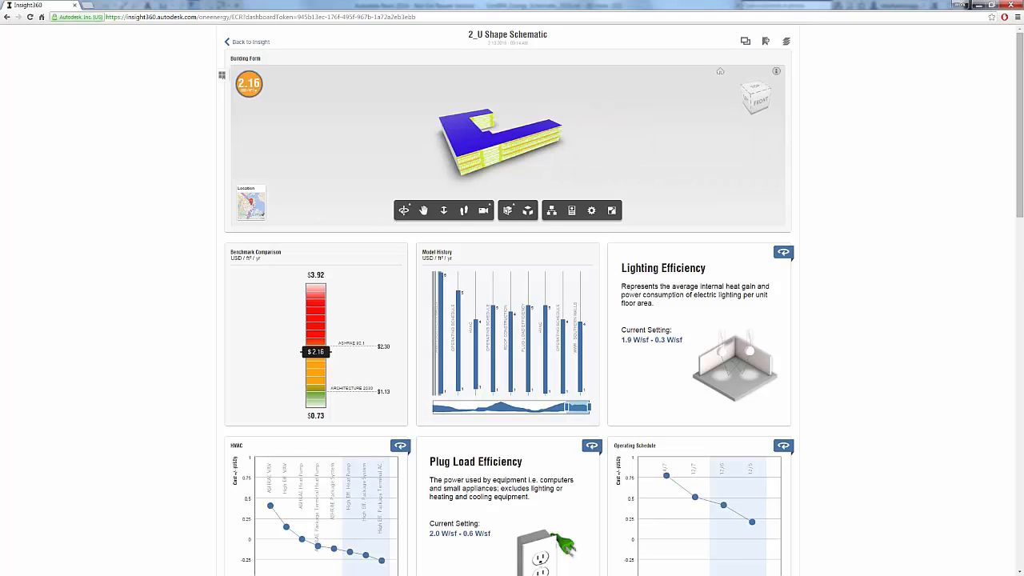
Step: Show zone cooling loads on the Insight360 Building Form viewer
click(527, 209)
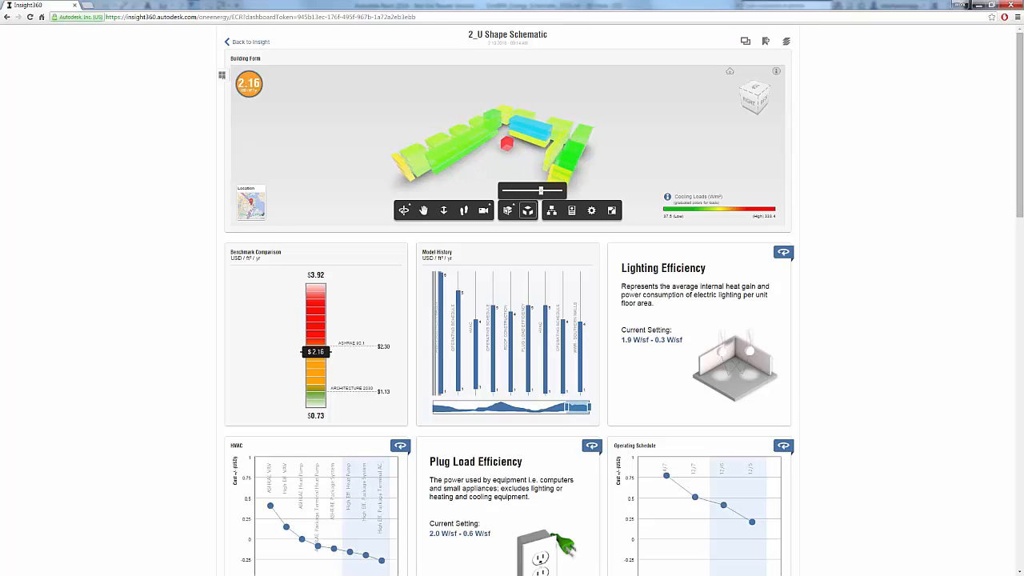
mouse_move(528, 160)
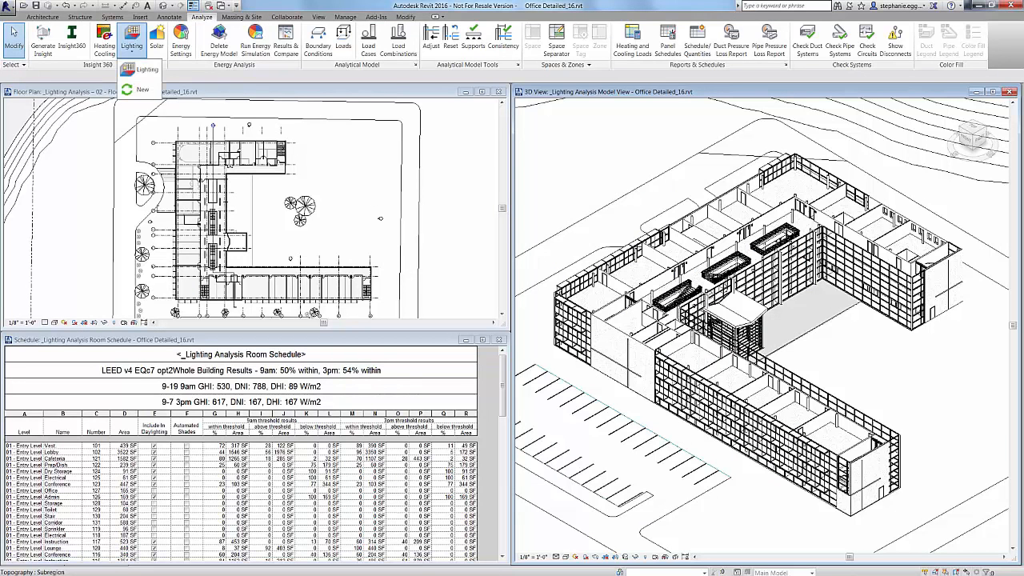
Step: Display Revit lighting analysis results across the office model's rooms
click(143, 78)
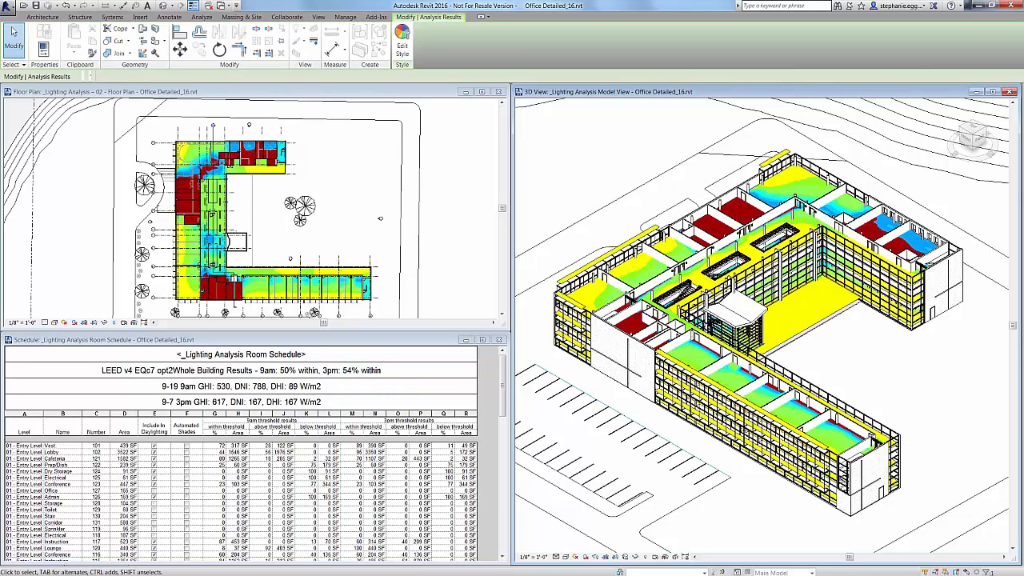